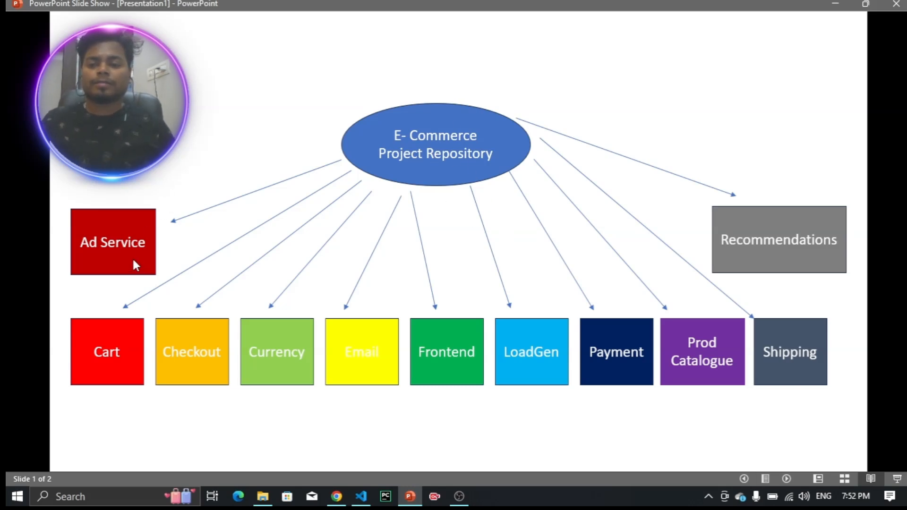
mouse_move(800, 247)
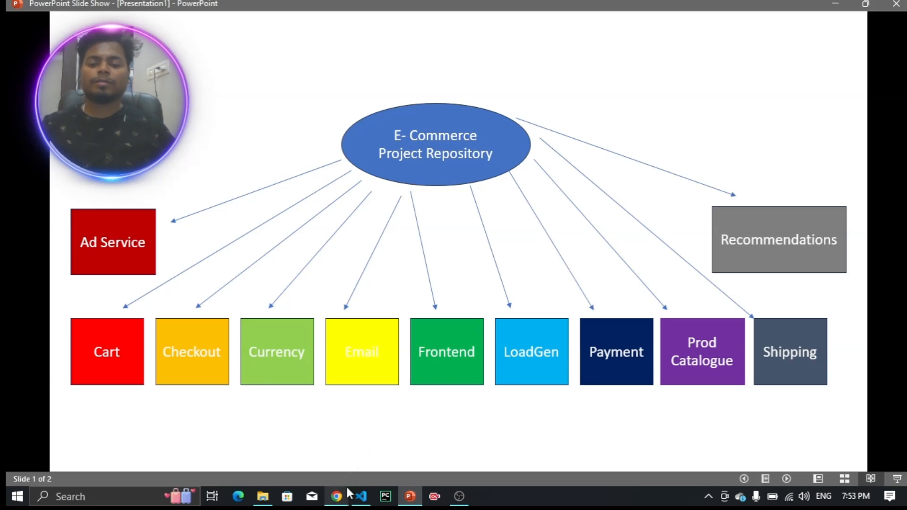
Show the ultimate_microservices repo page in Chrome and scroll to the main branch file list
click(336, 497)
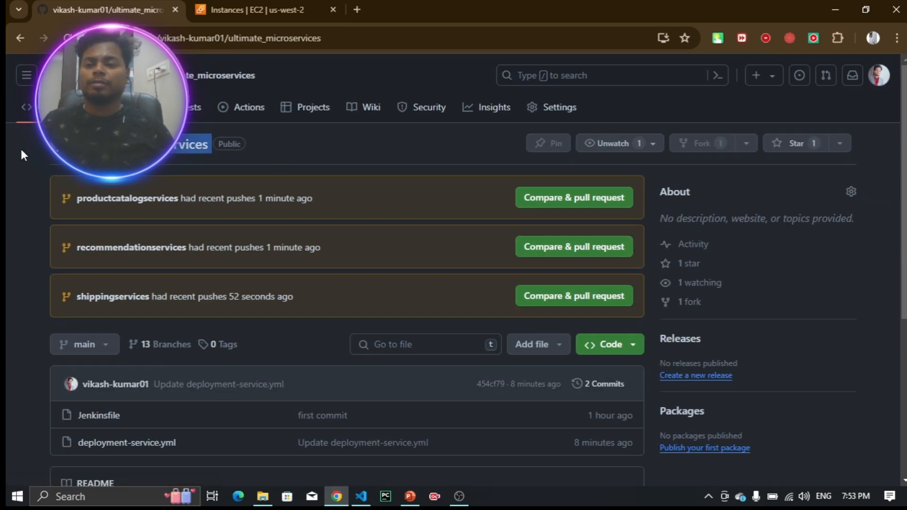
scroll(down, 3)
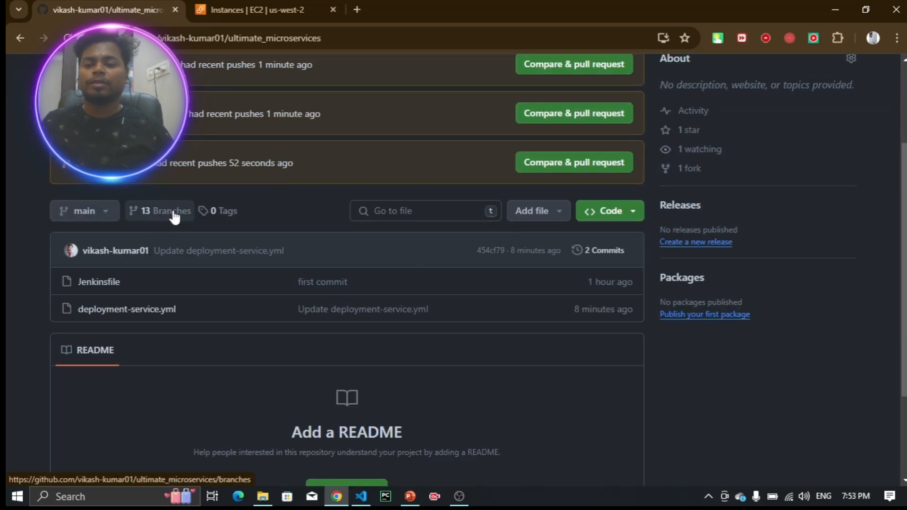
mouse_move(96, 211)
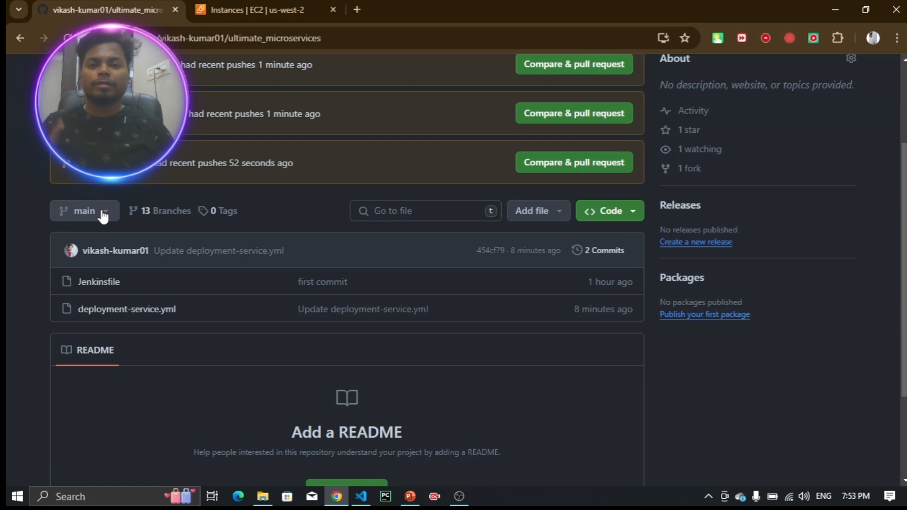
click(85, 211)
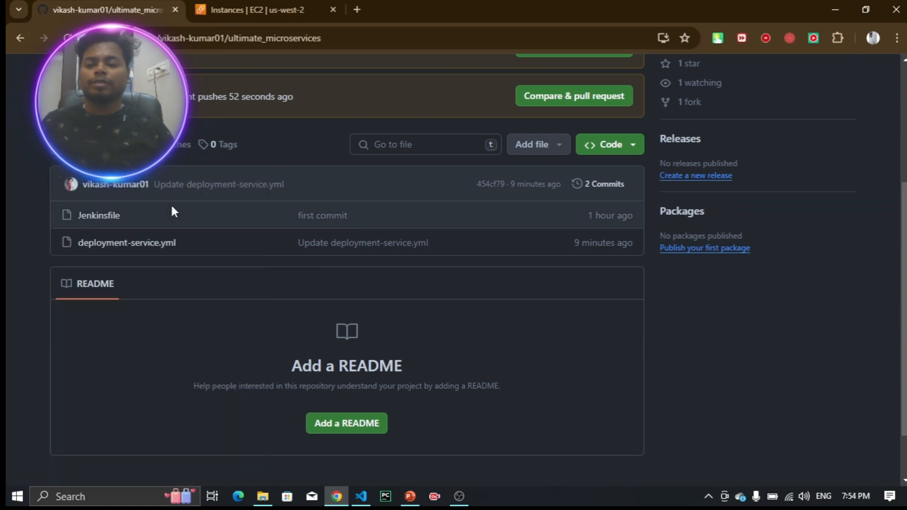
mouse_move(114, 217)
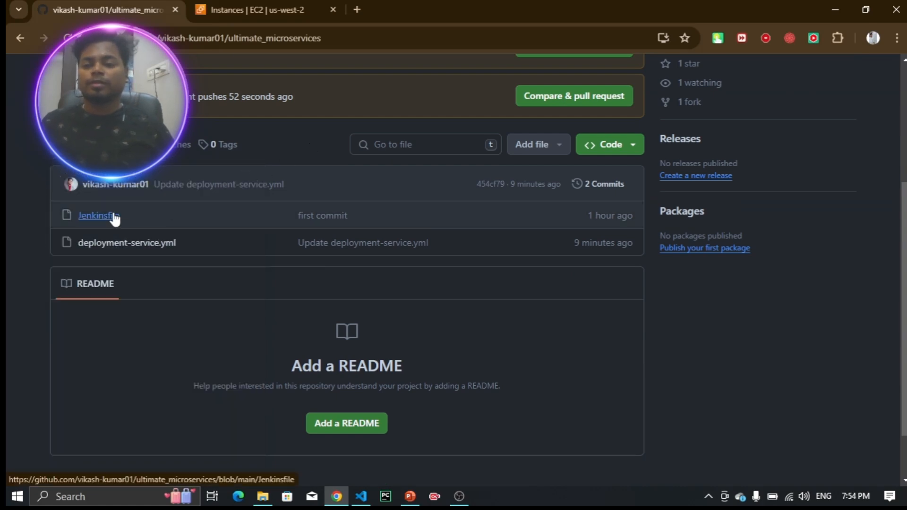
View the main Jenkinsfile's Kubernetes deploy pipeline, then the deployment-service.yml manifest
click(96, 216)
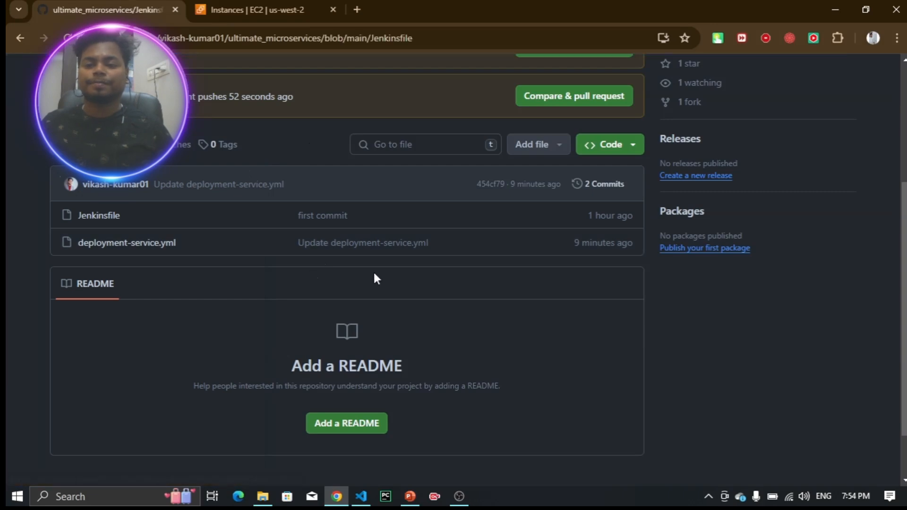
click(94, 216)
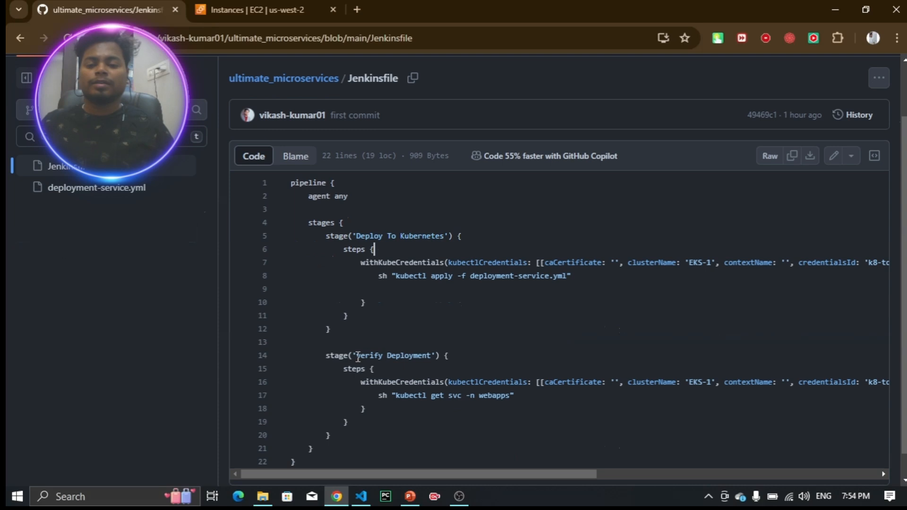
click(94, 187)
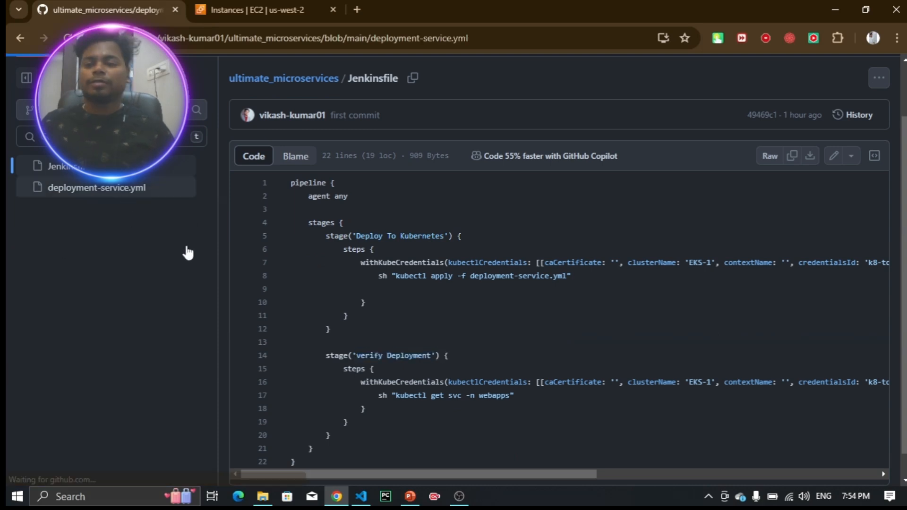
click(96, 188)
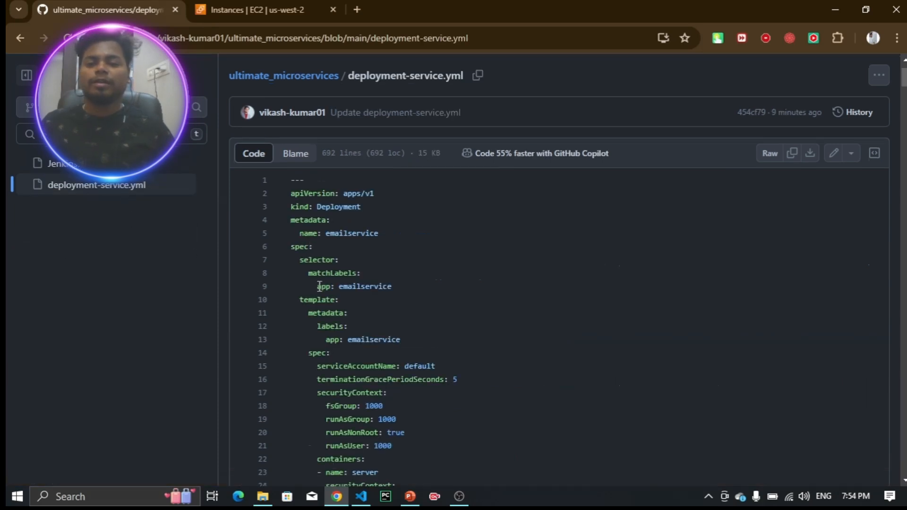
scroll(down, 3)
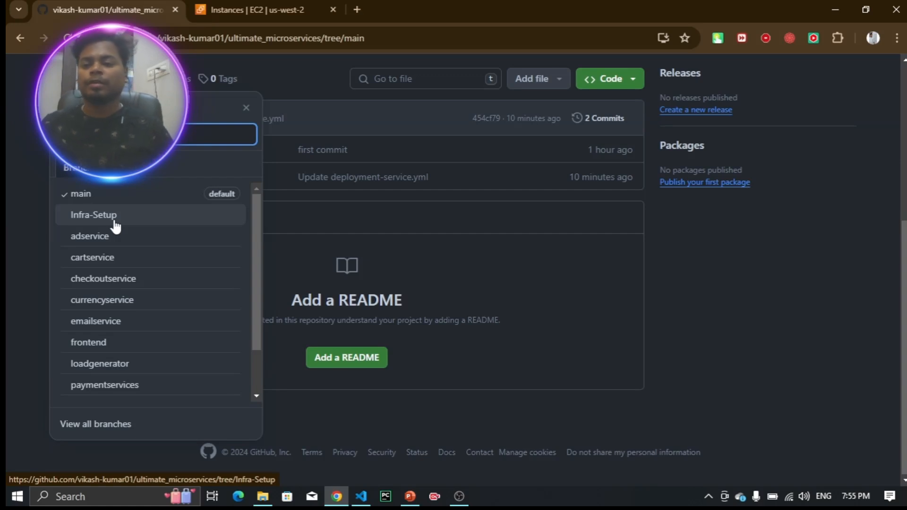
Switch to the Infra-Setup branch and view setup-infra.md's AWS IAM and EKS/EC2 policy steps
click(93, 215)
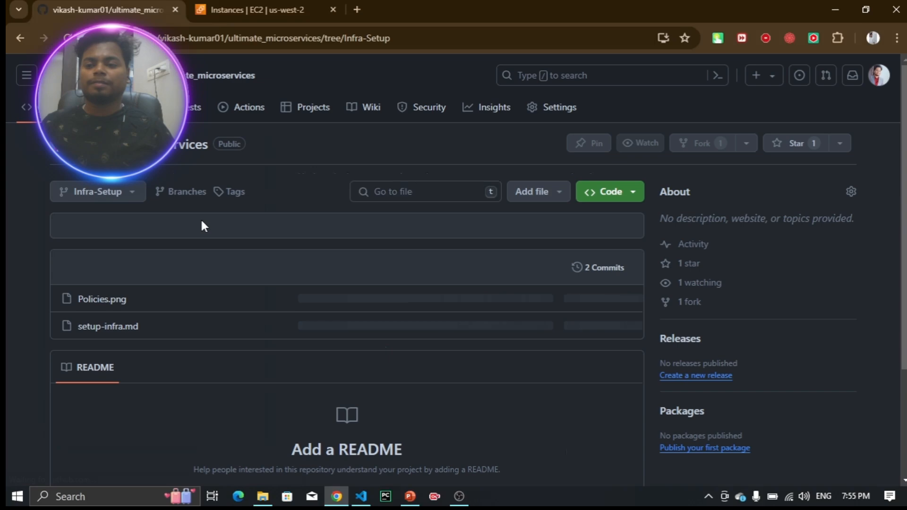
scroll(down, 3)
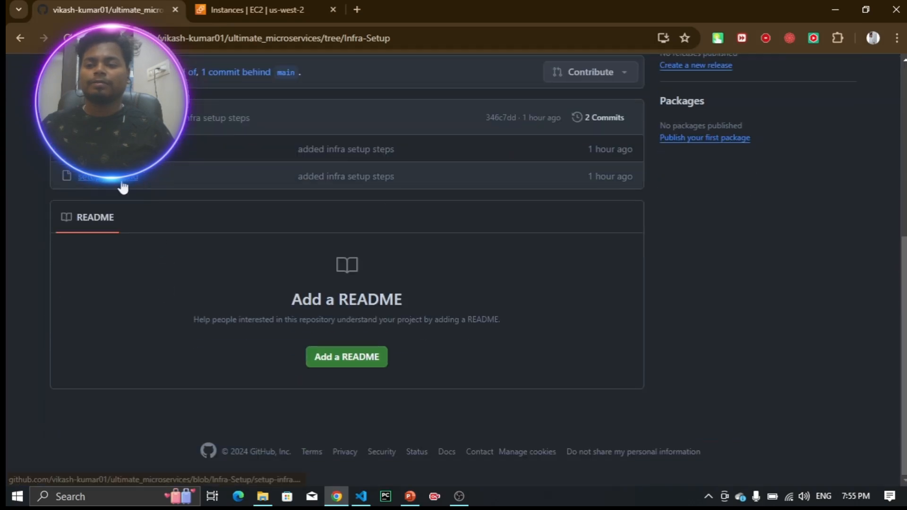
click(108, 175)
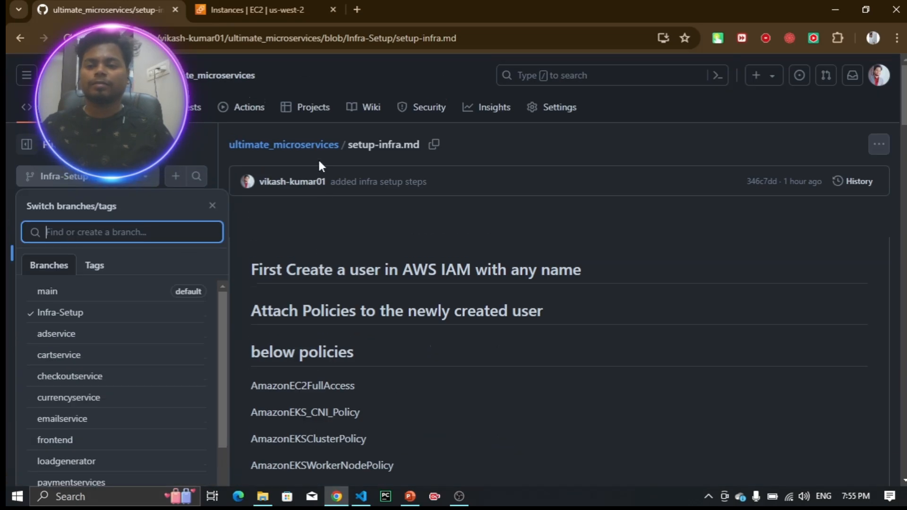
View the adservice Jenkinsfile's Docker build and push stages, highlighting the image owner and adservice names
click(56, 335)
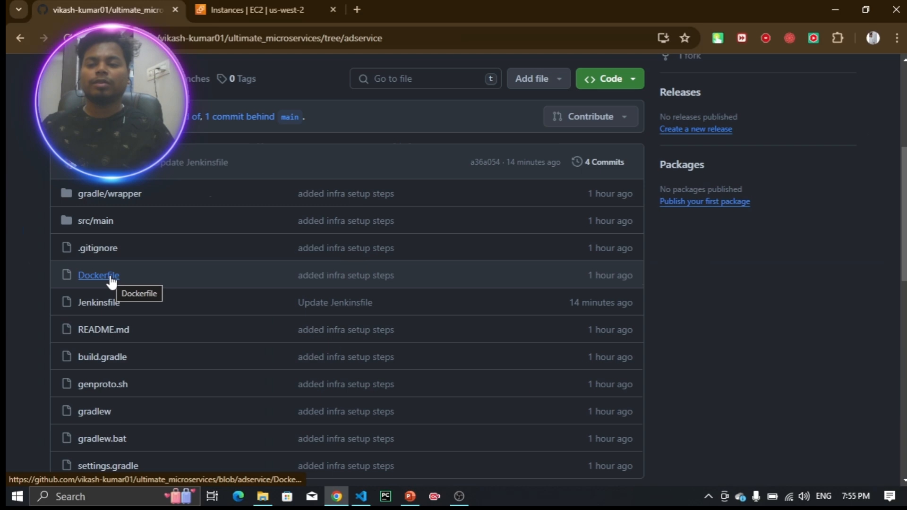
mouse_move(110, 307)
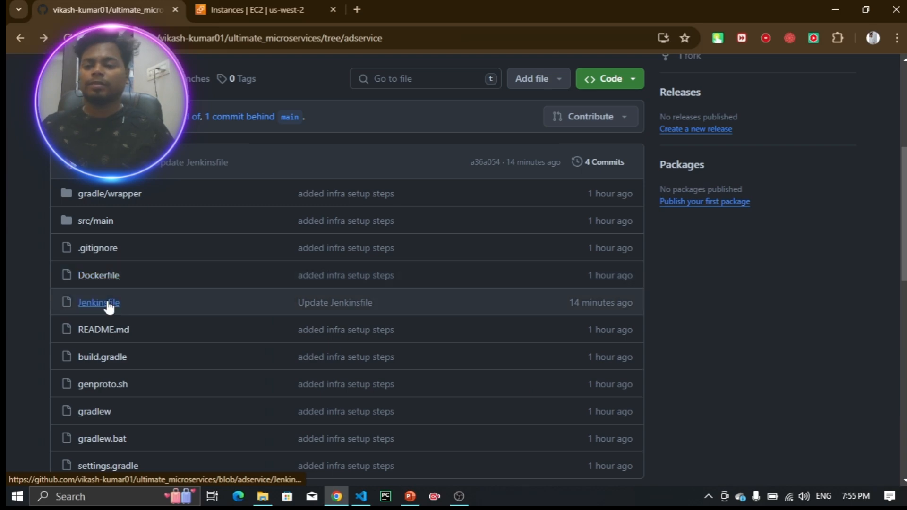
click(97, 303)
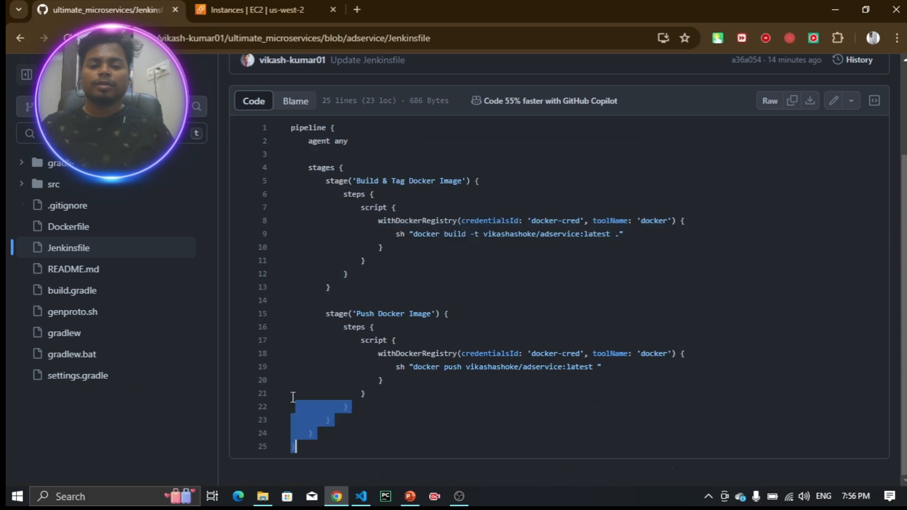
double_click(492, 366)
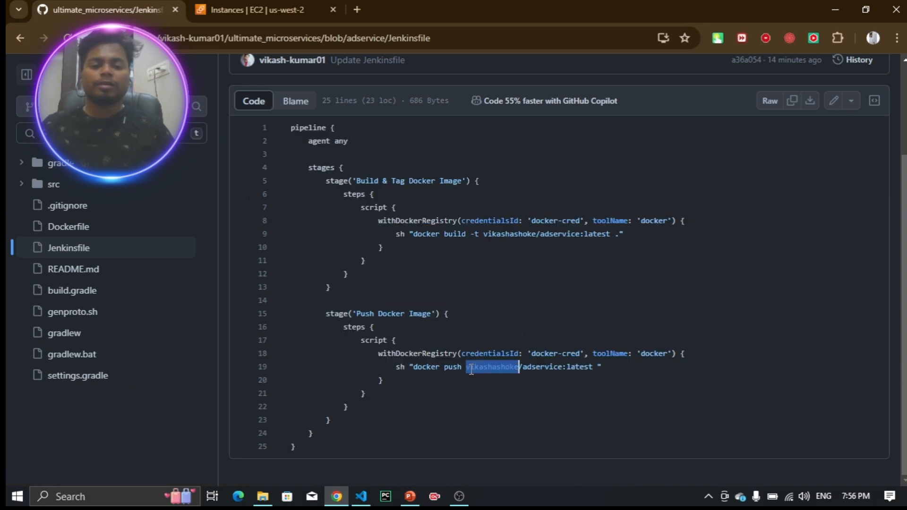
double_click(543, 367)
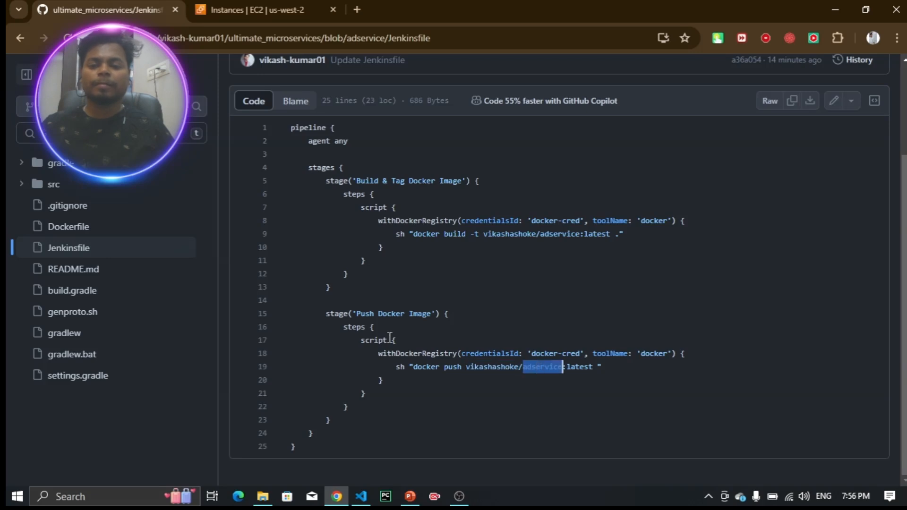
click(80, 176)
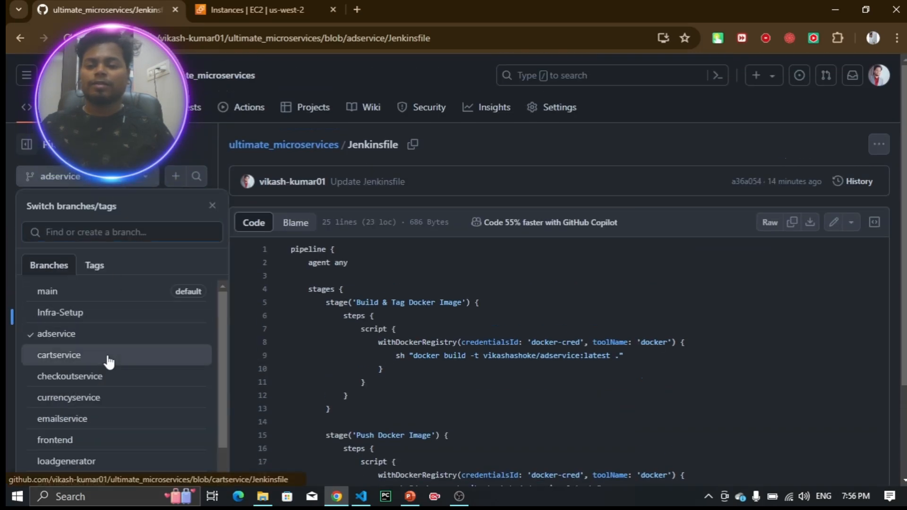